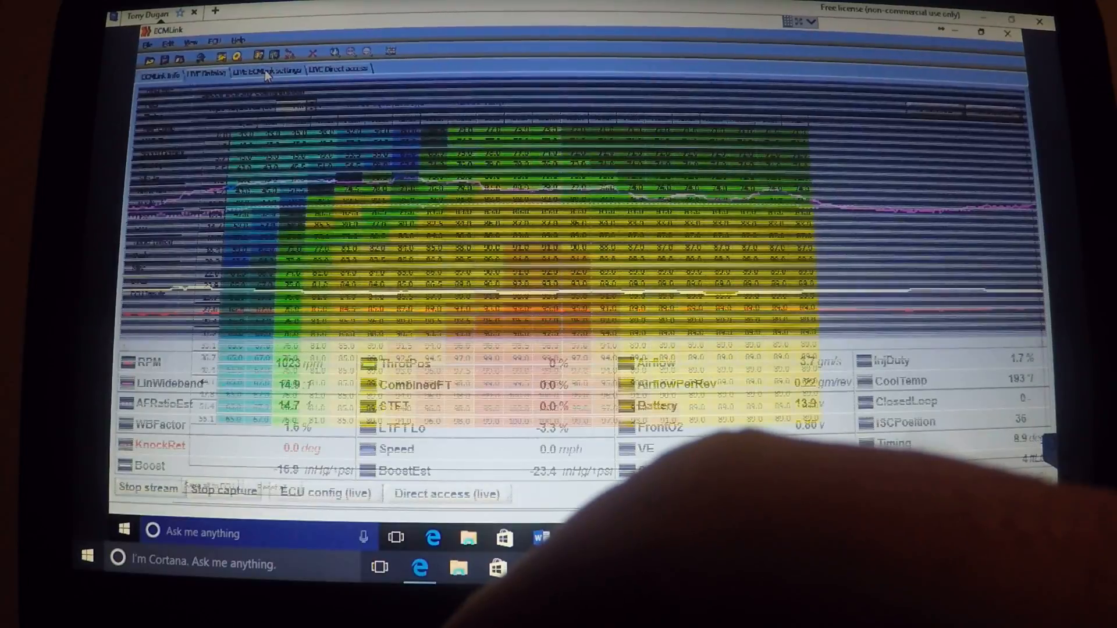
# Step: Show the live ECMLink settings, check the Misc page, and bring up the Speed Density table
pyautogui.click(268, 68)
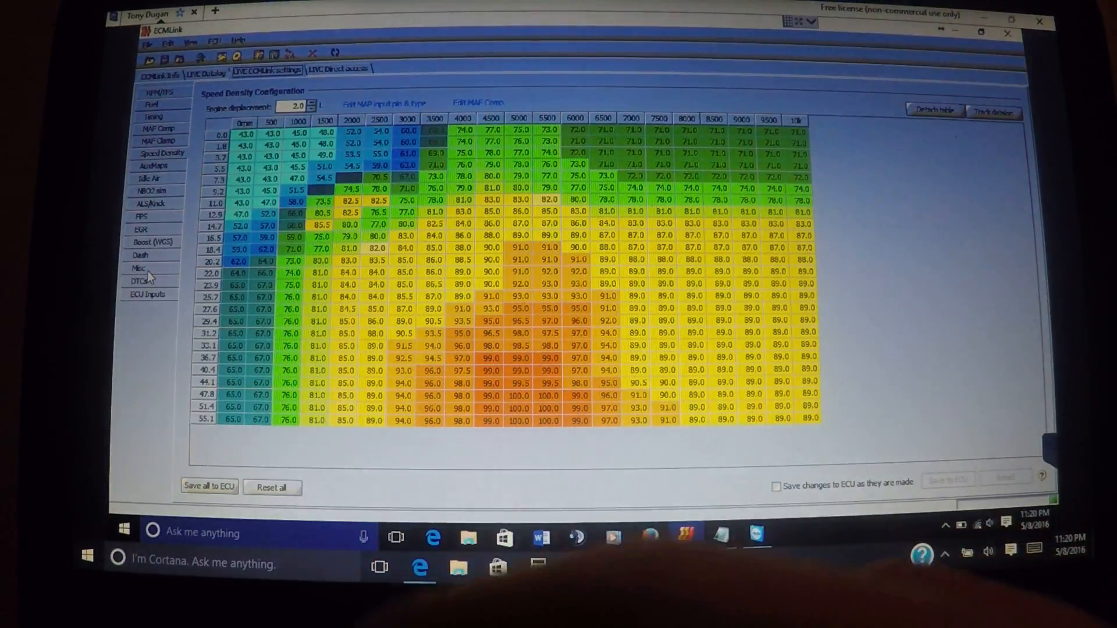
pyautogui.click(139, 268)
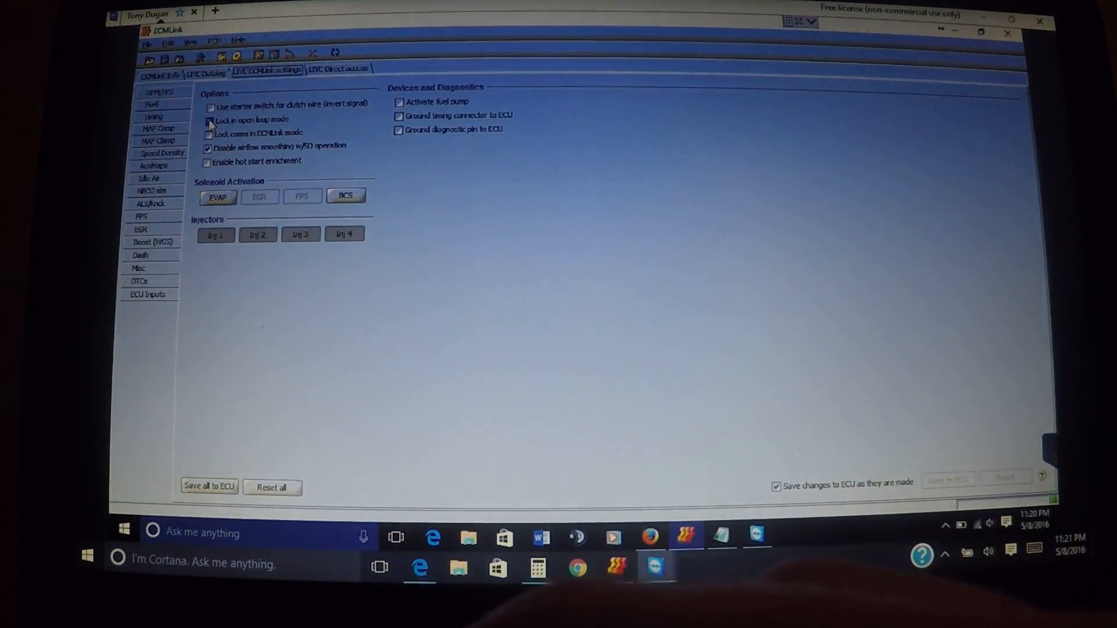
pyautogui.click(205, 73)
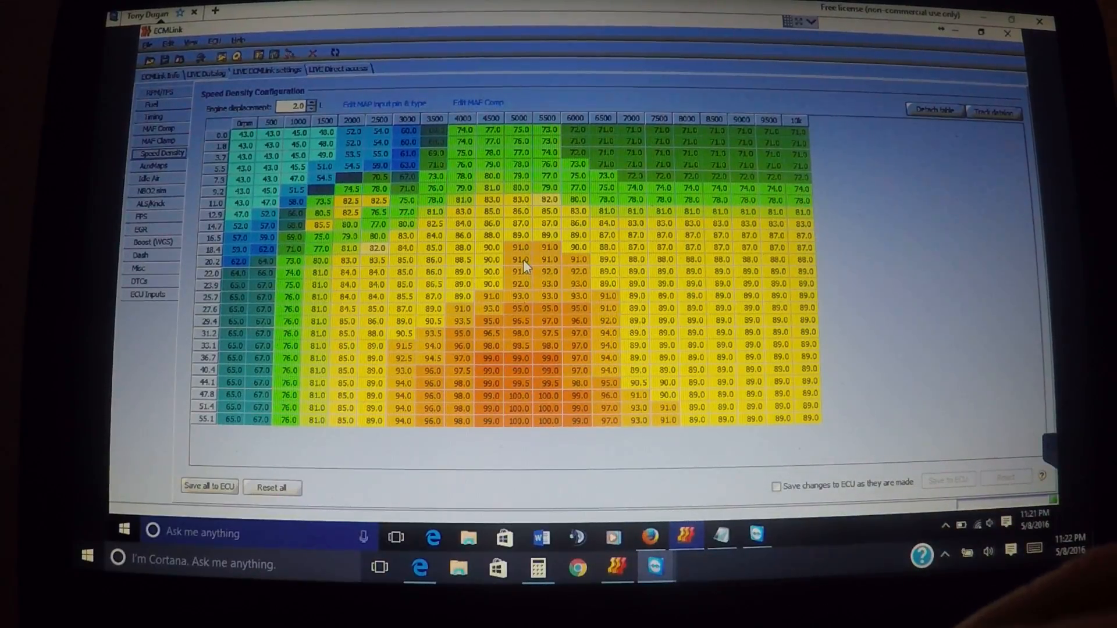
# Step: Attempt a table paste on the live speed-density table, dismiss the error, and start loading a saved tune
pyautogui.rightClick(524, 268)
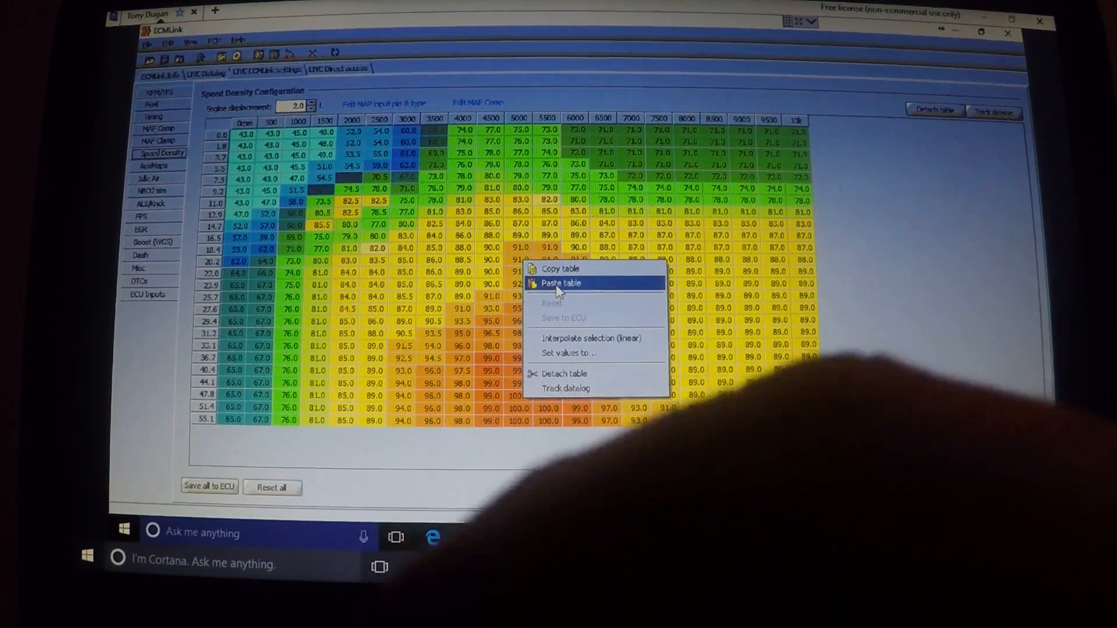
pyautogui.click(562, 283)
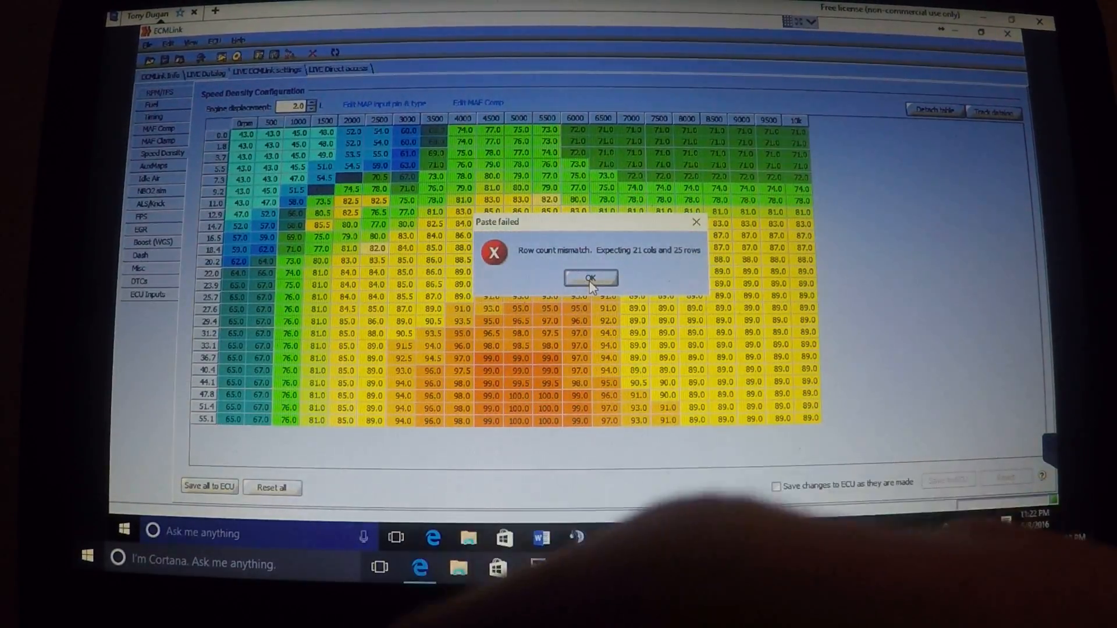
pyautogui.click(590, 278)
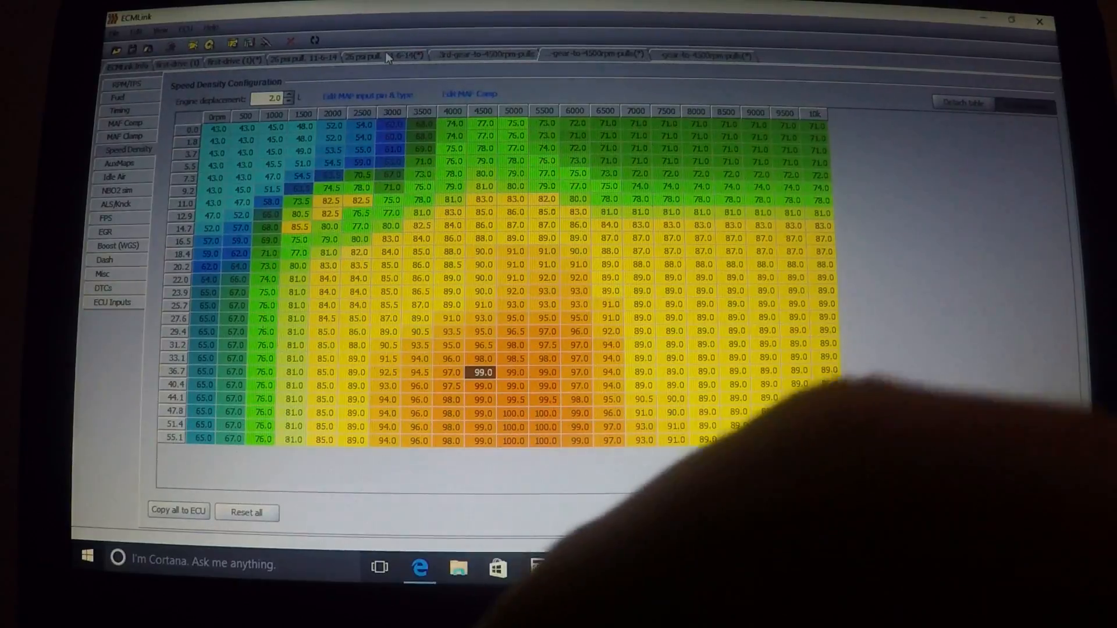
pyautogui.click(122, 28)
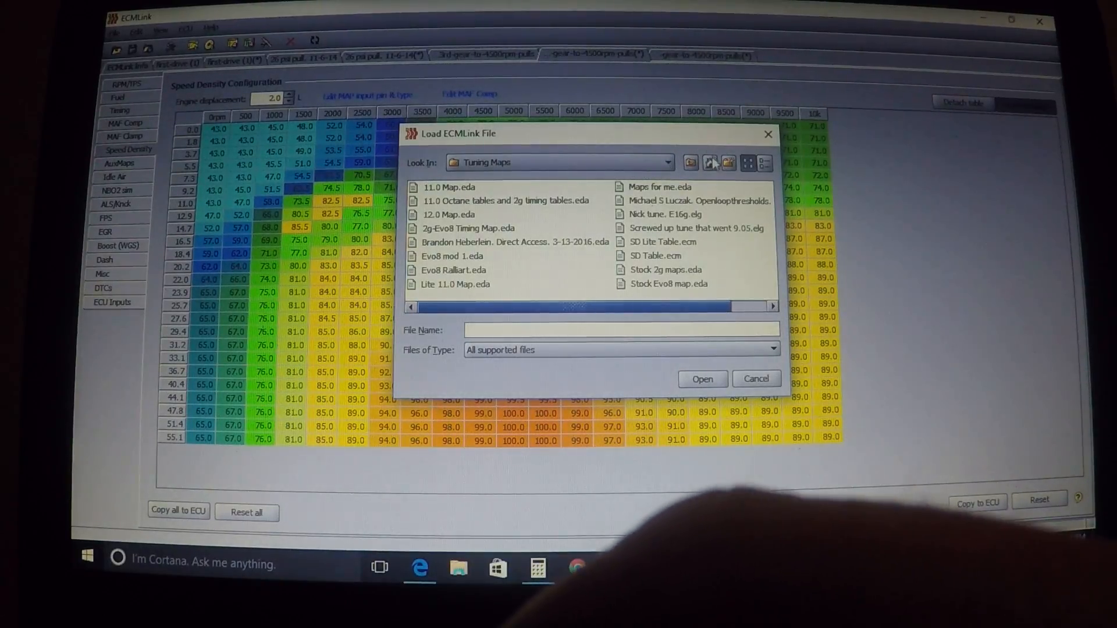
# Step: Load SD Table.ecm from Tuning folders > Tuning Maps and copy its smoothed speed-density table
pyautogui.click(690, 162)
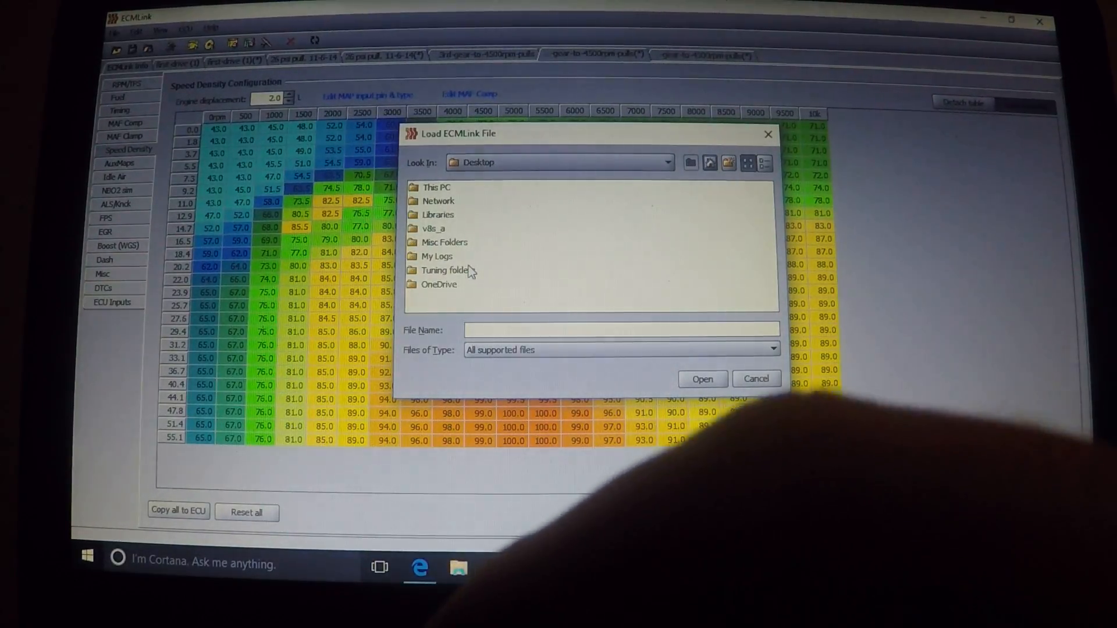
pyautogui.click(446, 270)
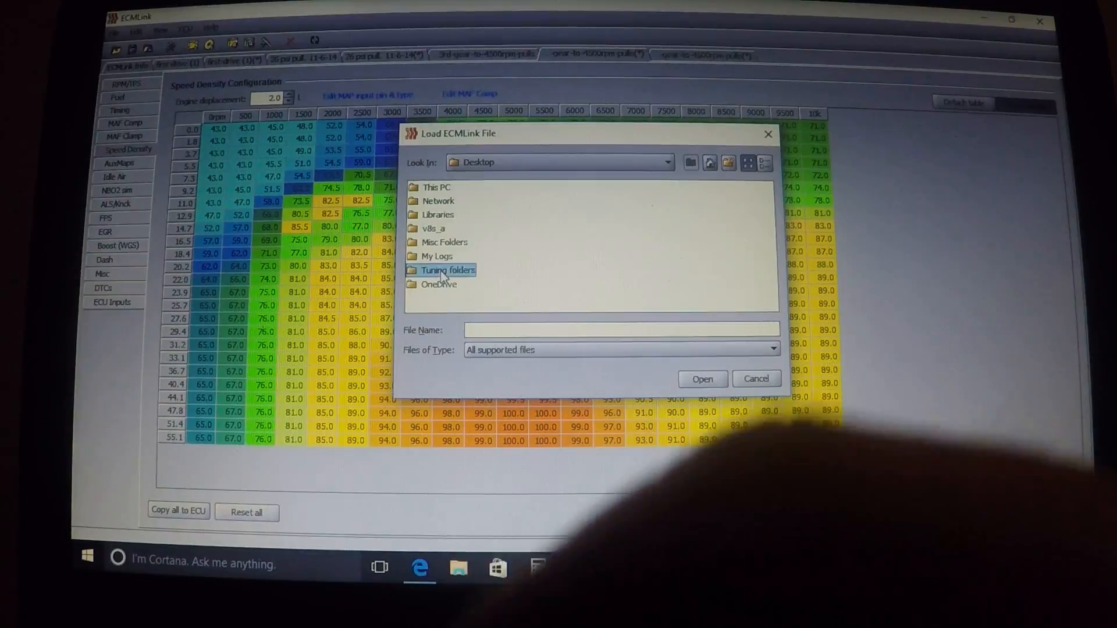
pyautogui.doubleClick(446, 269)
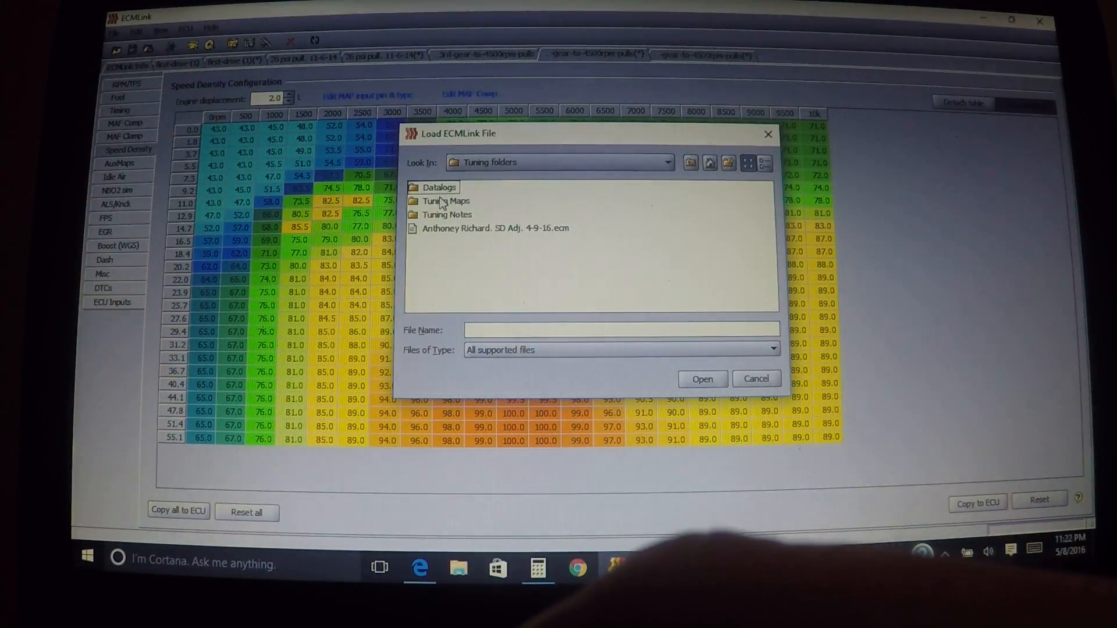
pyautogui.doubleClick(449, 200)
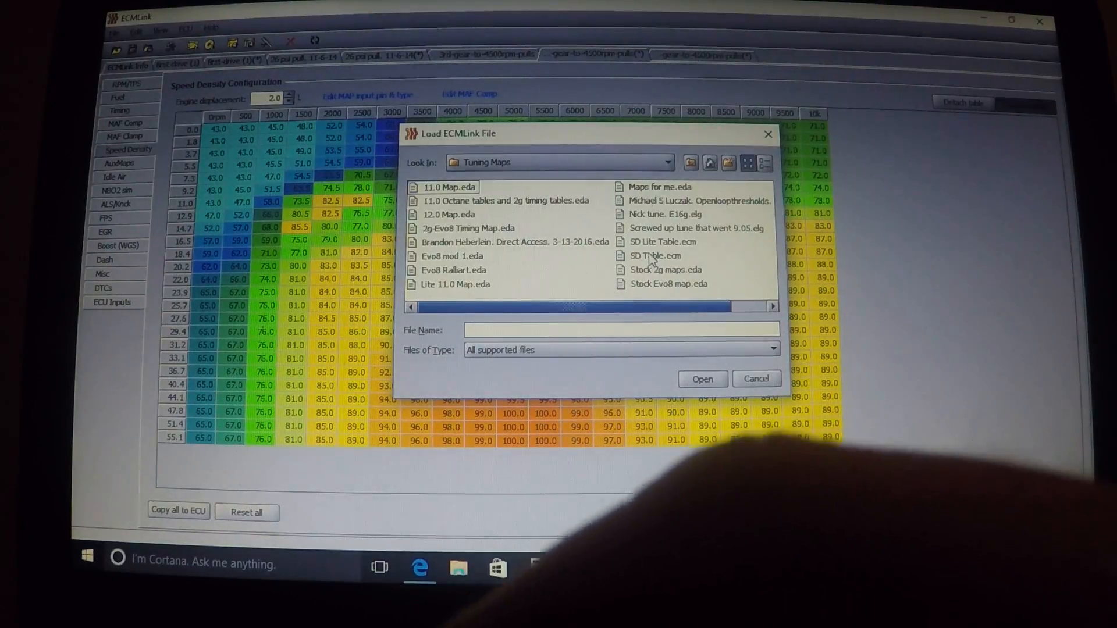
pyautogui.click(608, 256)
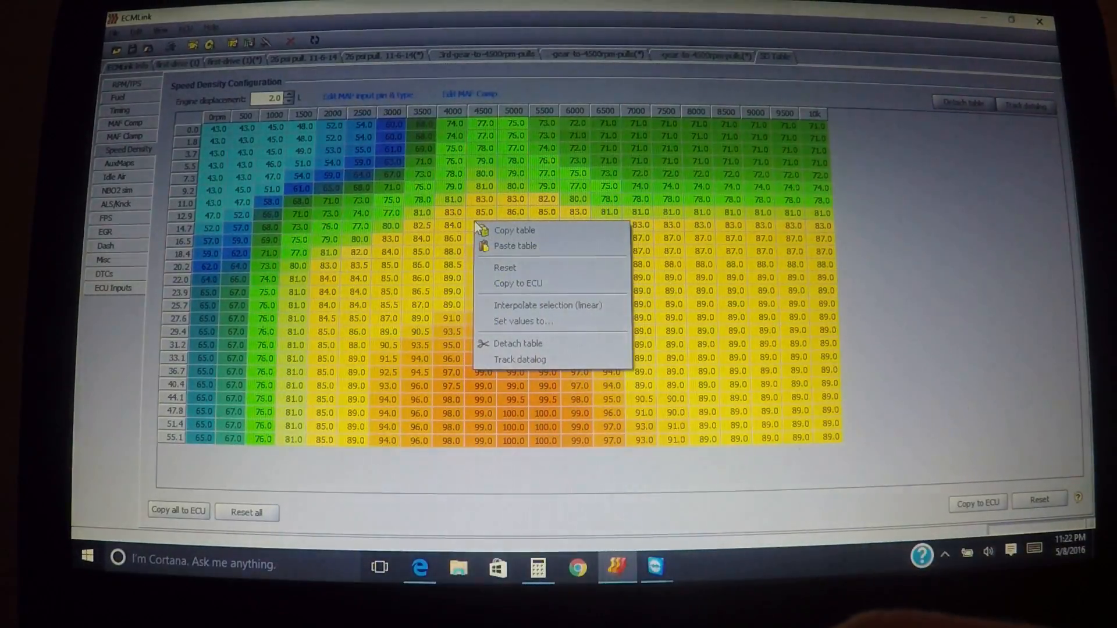
pyautogui.click(548, 305)
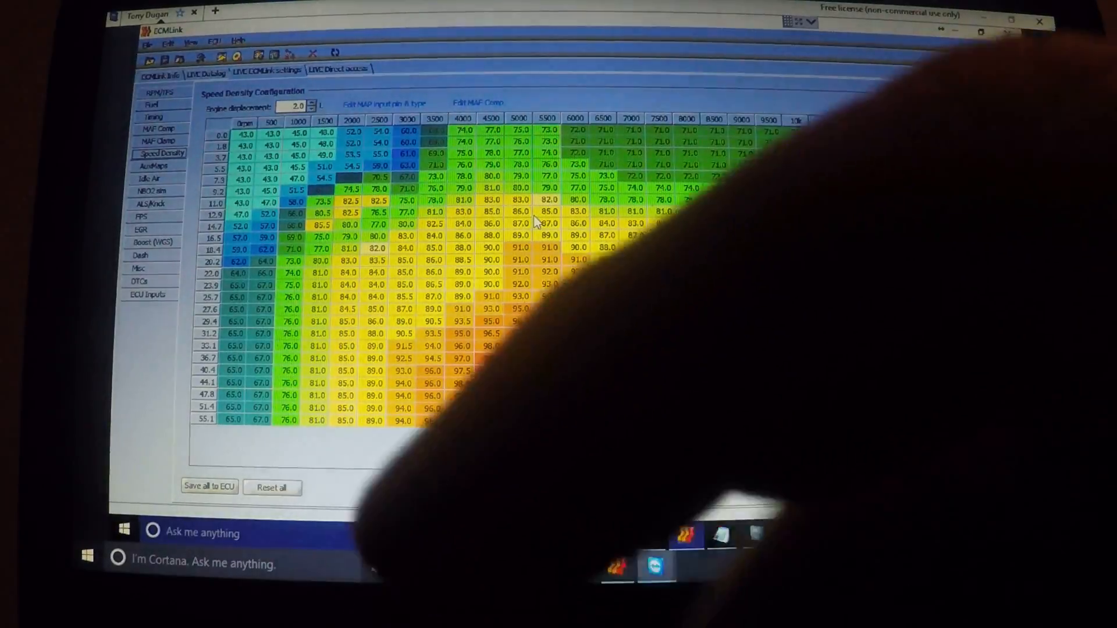
# Step: Paste the smoothed values into the live Speed Density table and save all to the ECU
pyautogui.rightClick(563, 214)
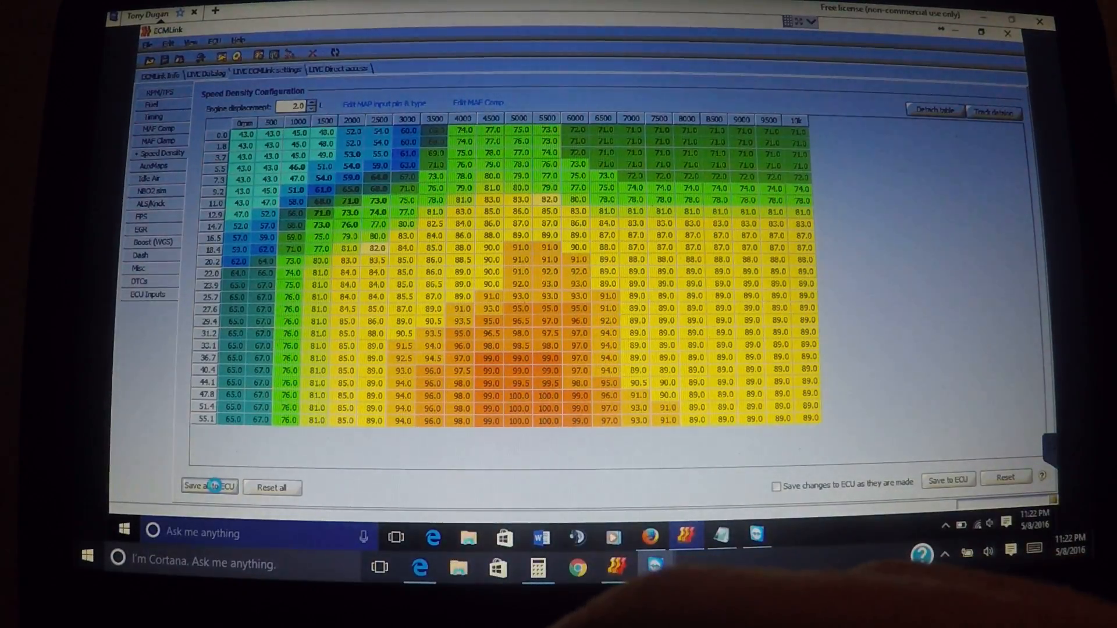
pyautogui.click(208, 486)
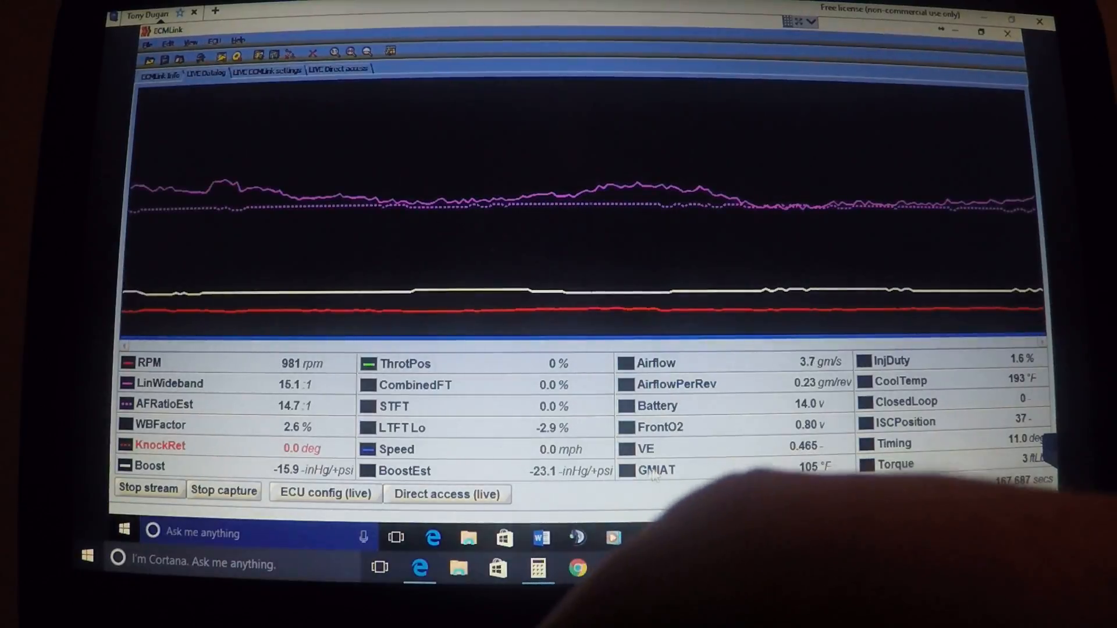
pyautogui.click(537, 568)
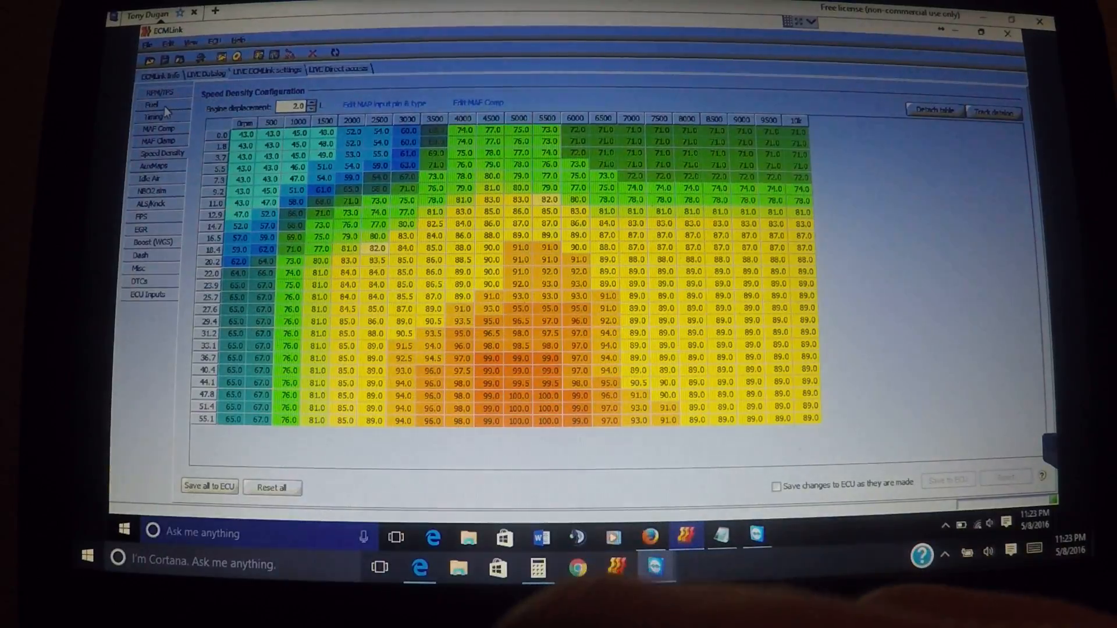
# Step: Show the Fuel page with global fuel at -43.8% and look at the global fuel calculator
pyautogui.click(149, 105)
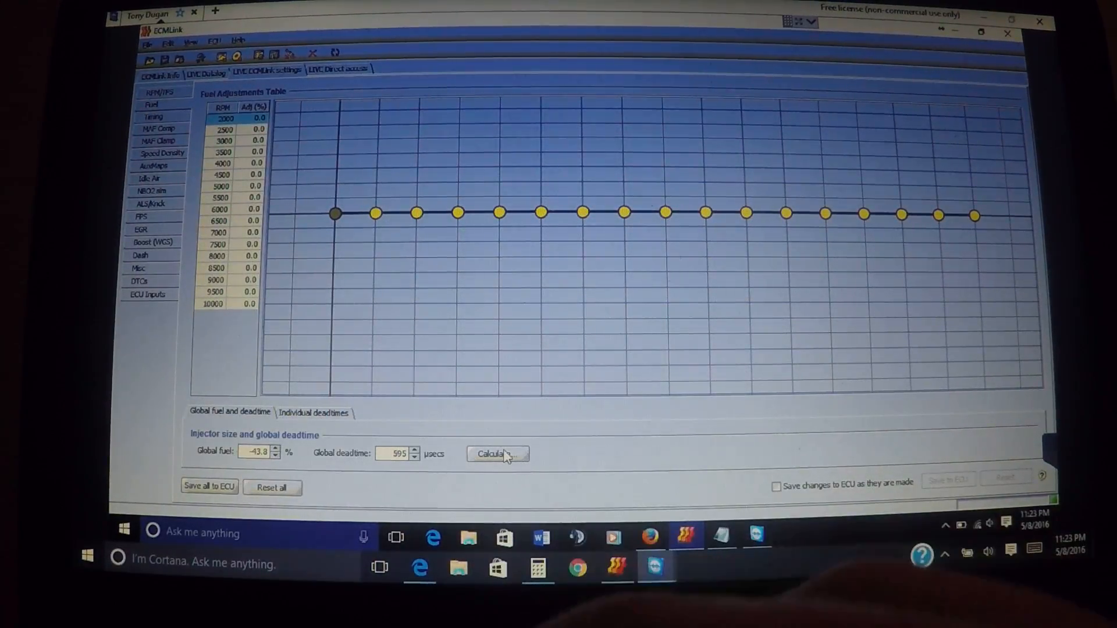
pyautogui.click(497, 454)
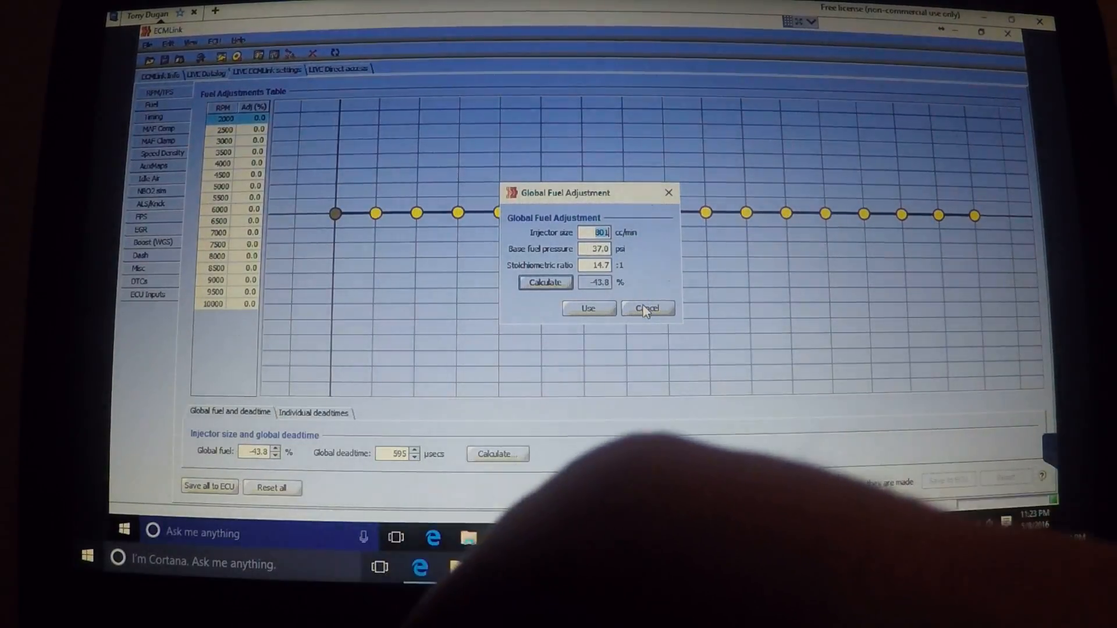
pyautogui.click(646, 308)
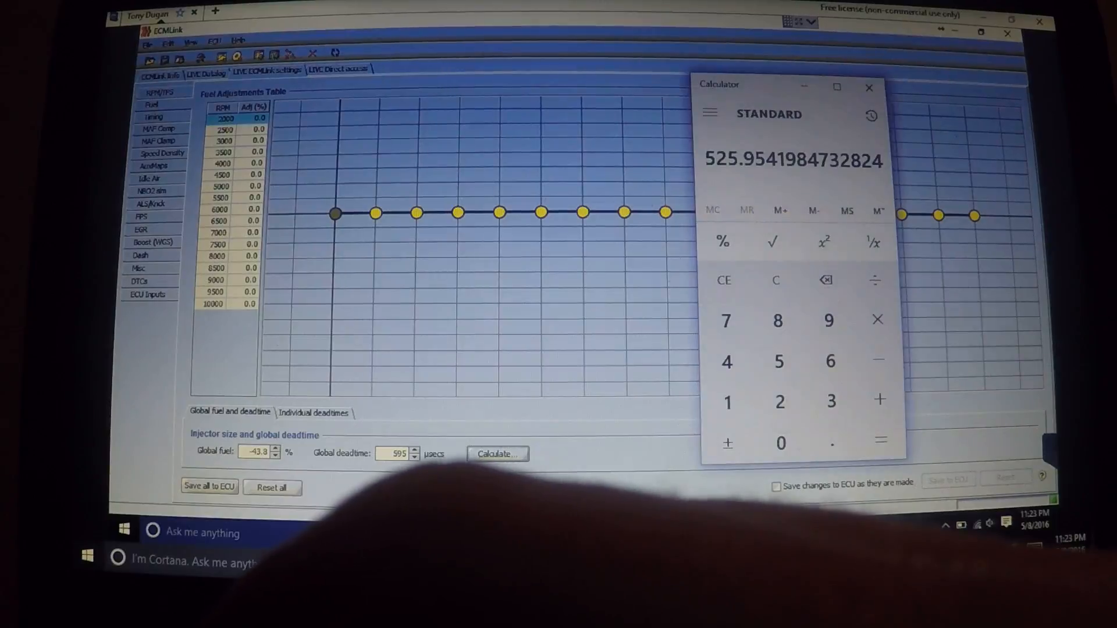
# Step: Work out roughly 616 µs deadtime and enter a 700 cc/min injector size in the global fuel calculator
pyautogui.click(776, 279)
pyautogui.write('100')
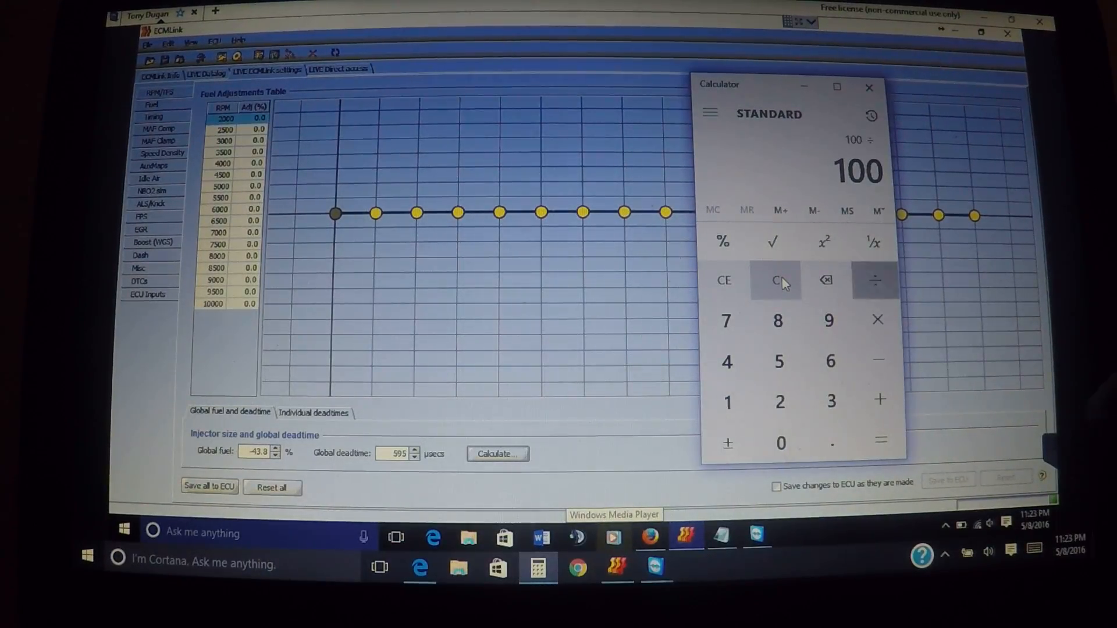
pyautogui.click(830, 401)
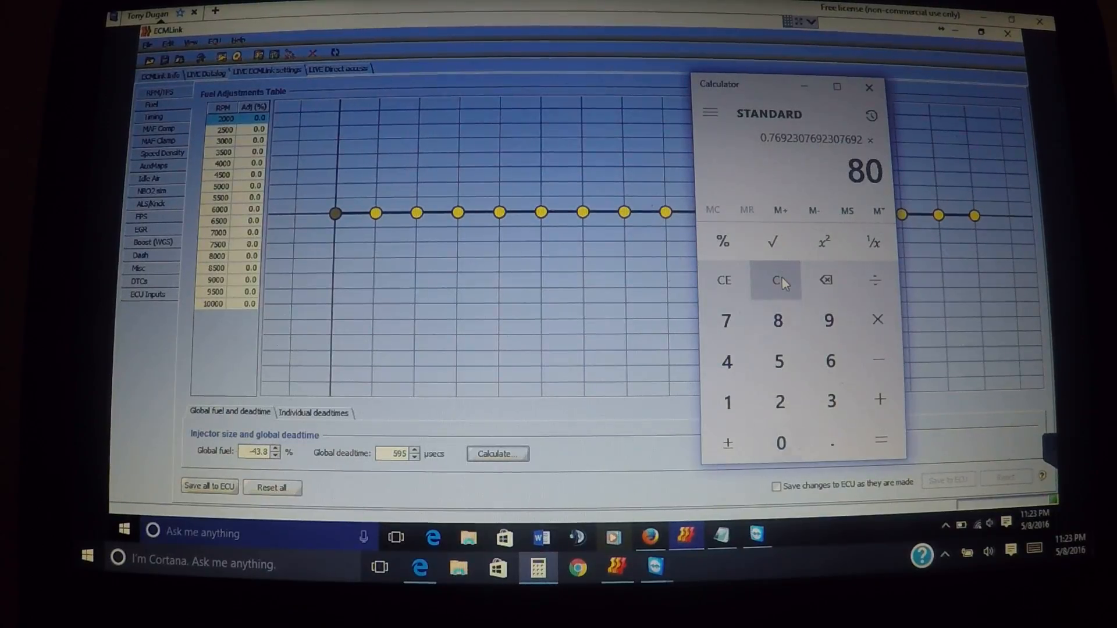
pyautogui.click(880, 442)
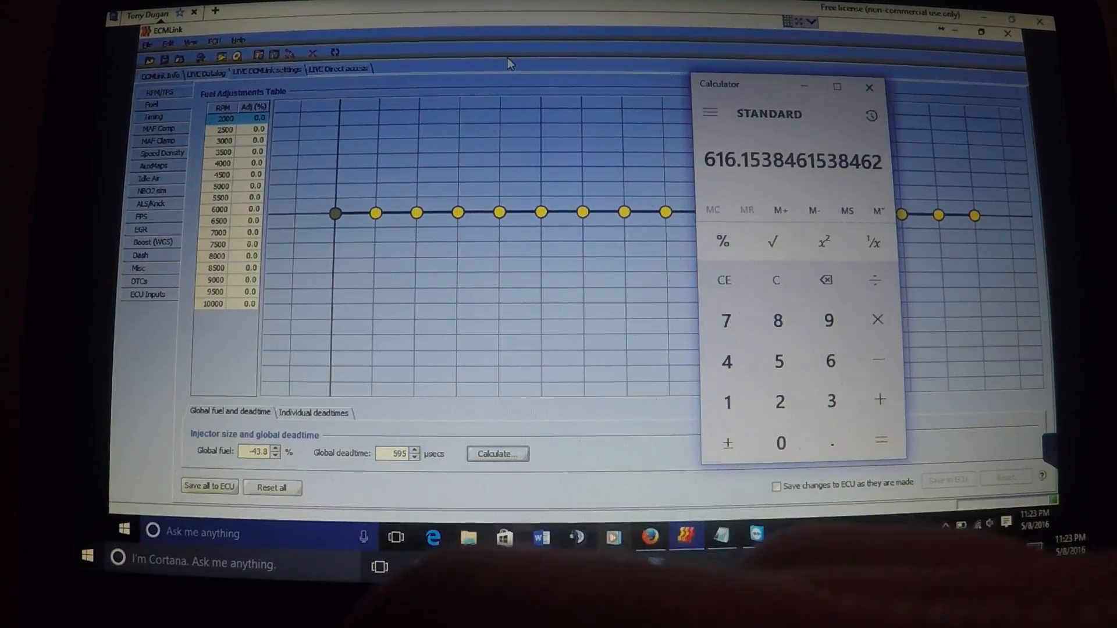
pyautogui.click(868, 88)
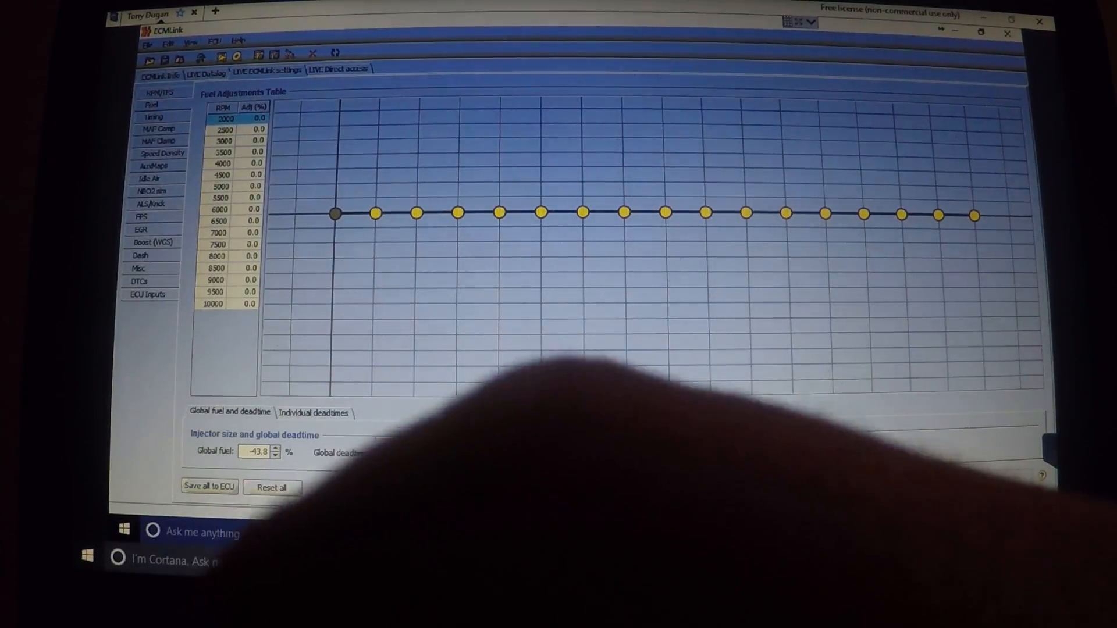
pyautogui.click(497, 454)
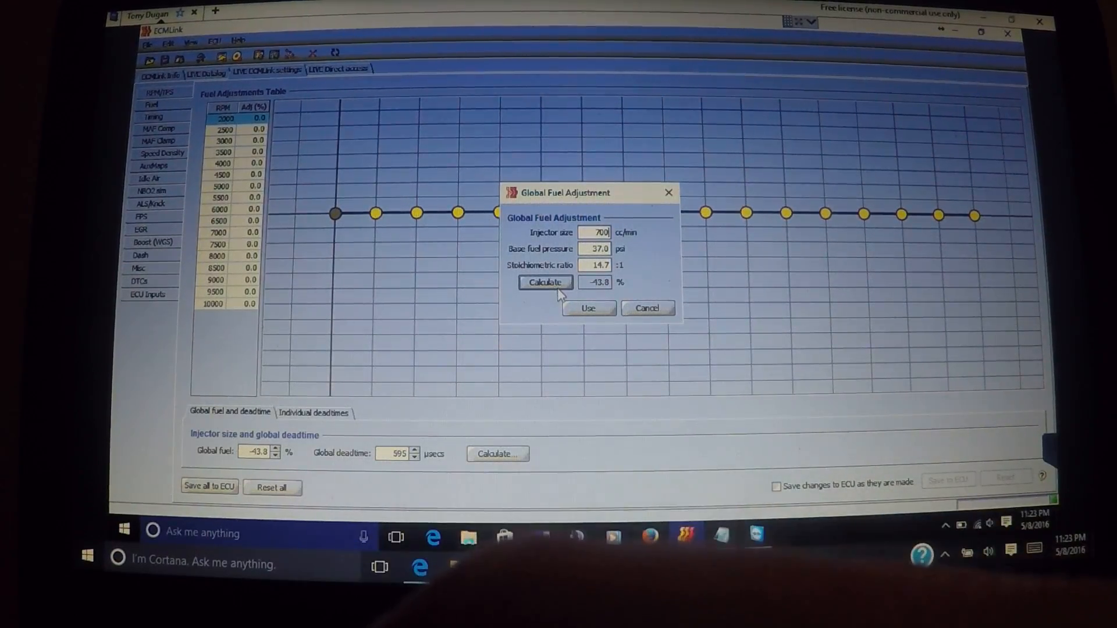
# Step: Apply calculated global fuel of -35.5%, lower deadtime to 545 µsecs, save to ECU and watch the datalog
pyautogui.click(544, 283)
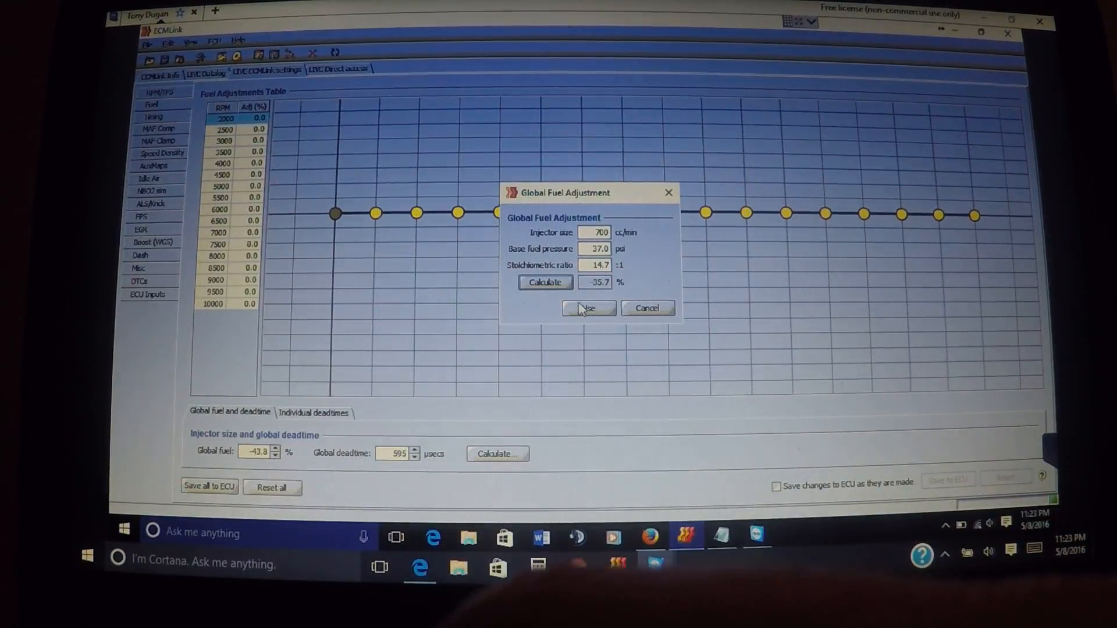
pyautogui.click(588, 308)
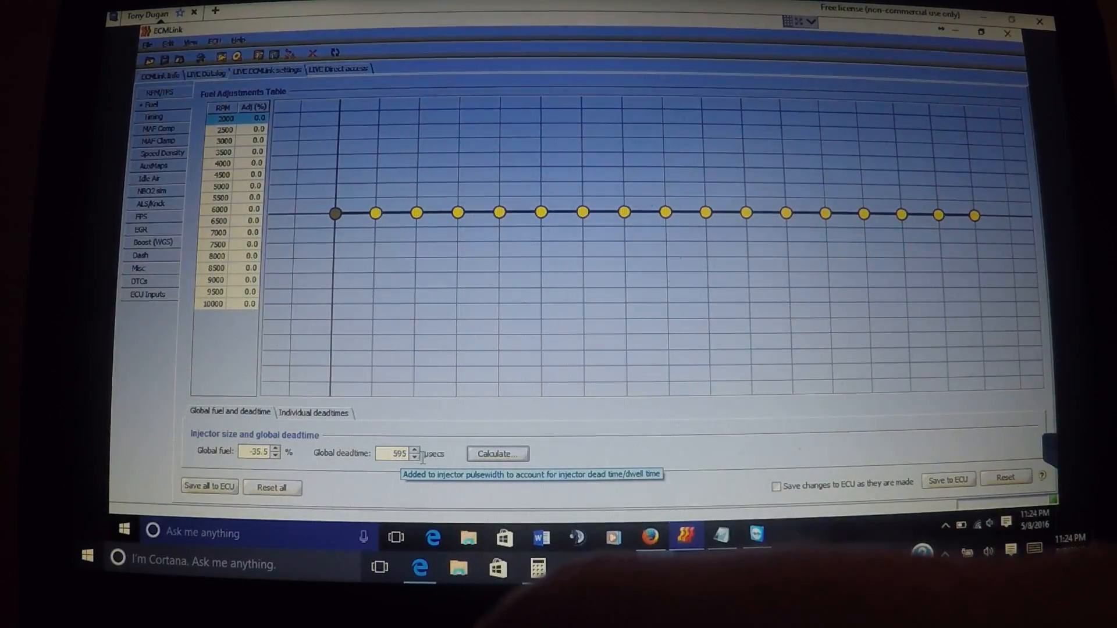
pyautogui.click(415, 457)
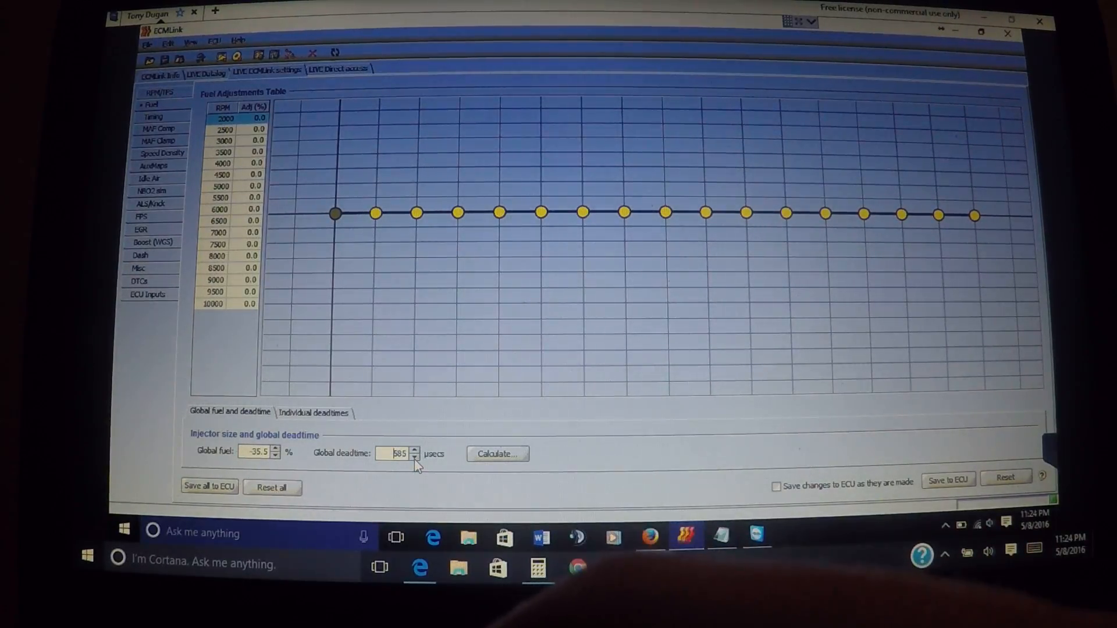
pyautogui.click(416, 457)
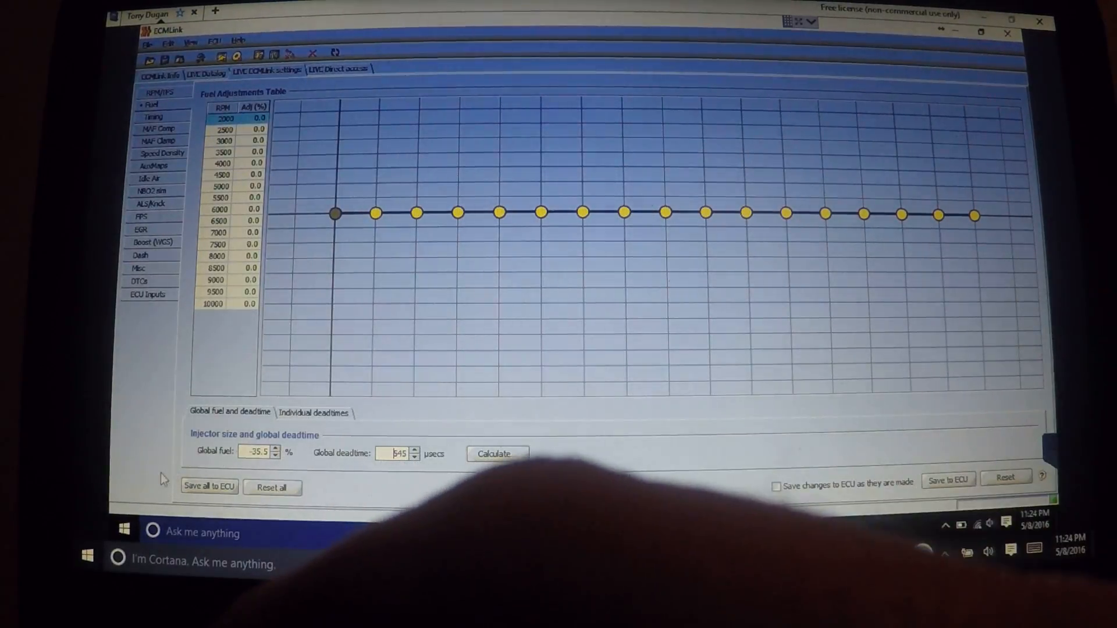
pyautogui.click(208, 487)
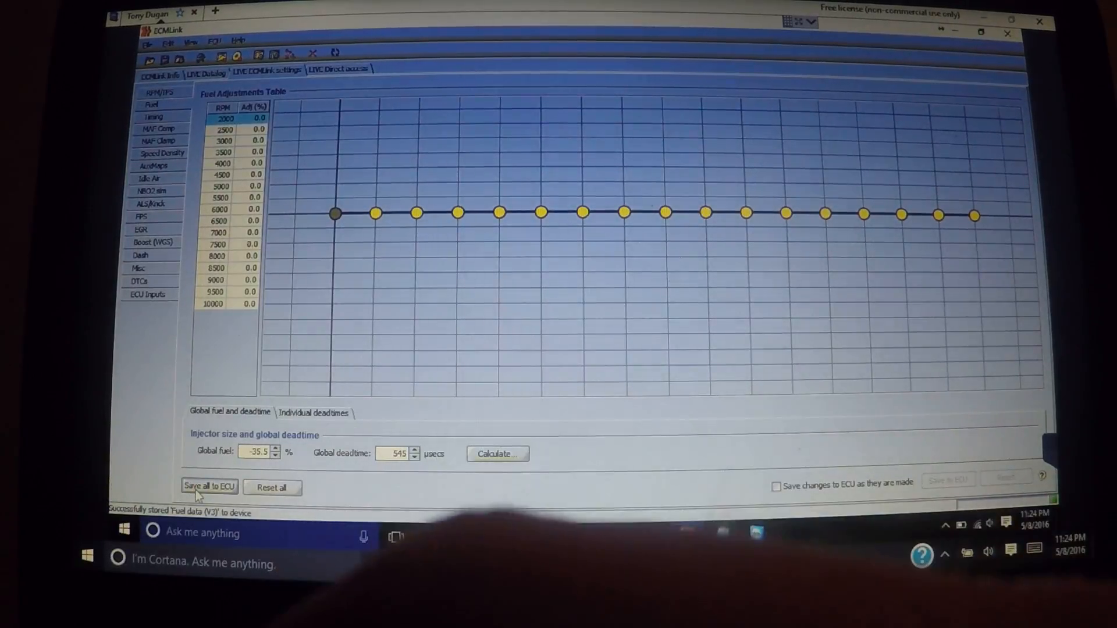
pyautogui.click(206, 72)
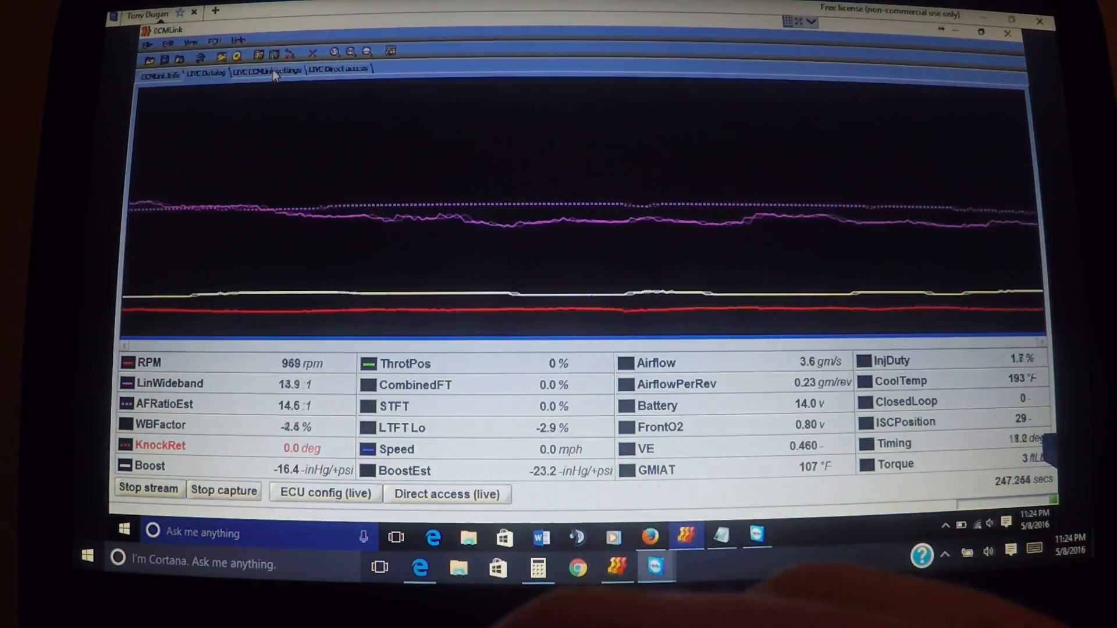
# Step: Recalculate global fuel to -27.0% for a 616 cc/min injector with 500 µsecs deadtime and save to ECU
pyautogui.click(265, 69)
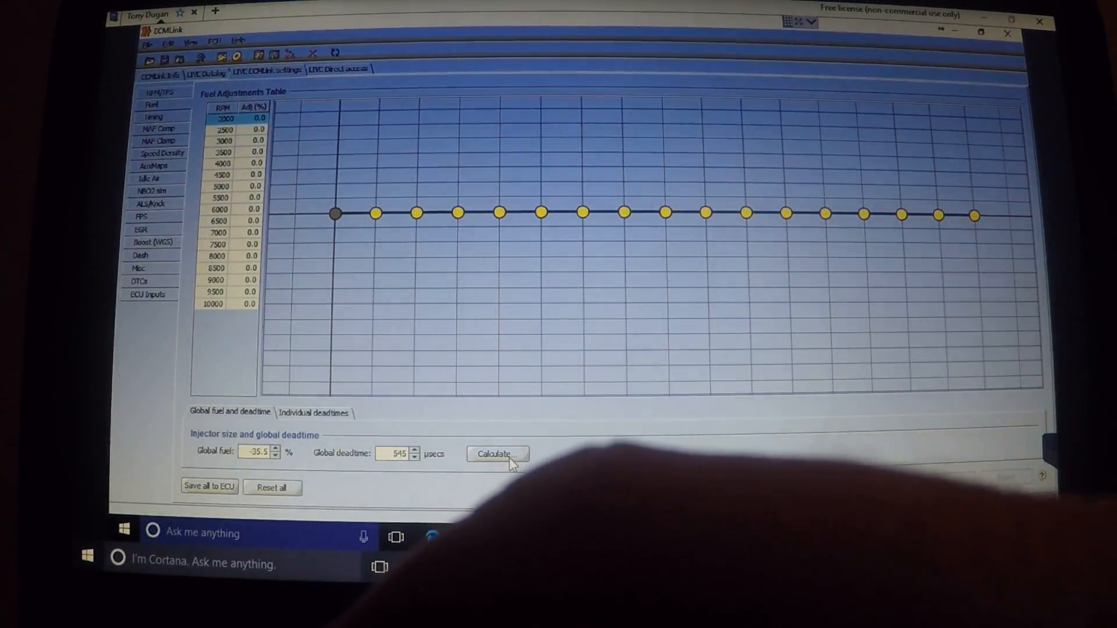
pyautogui.click(497, 455)
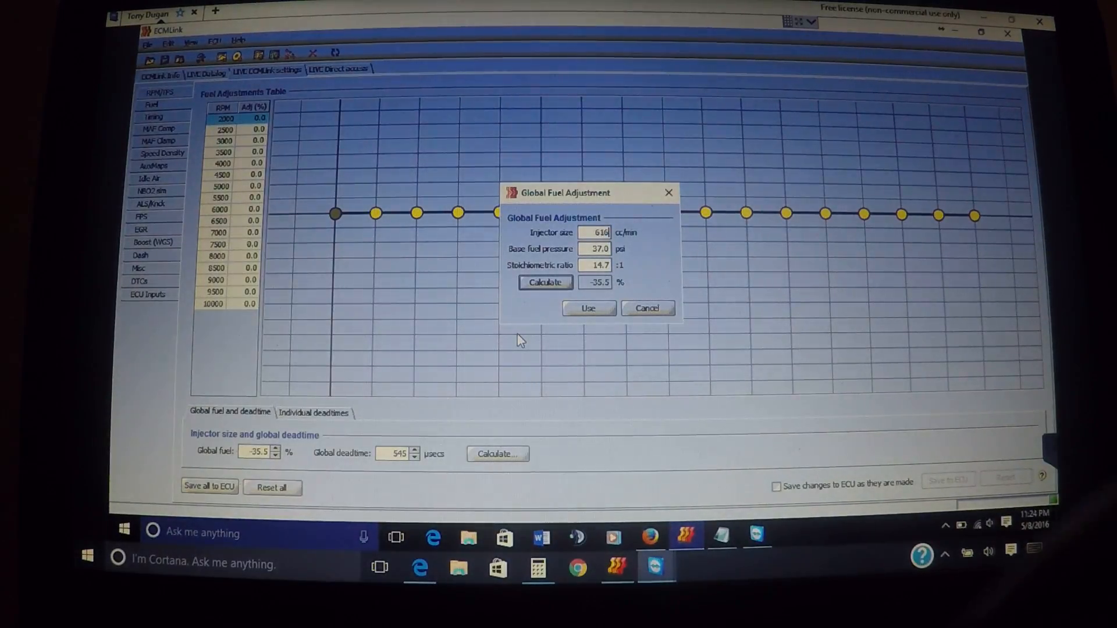
pyautogui.click(545, 282)
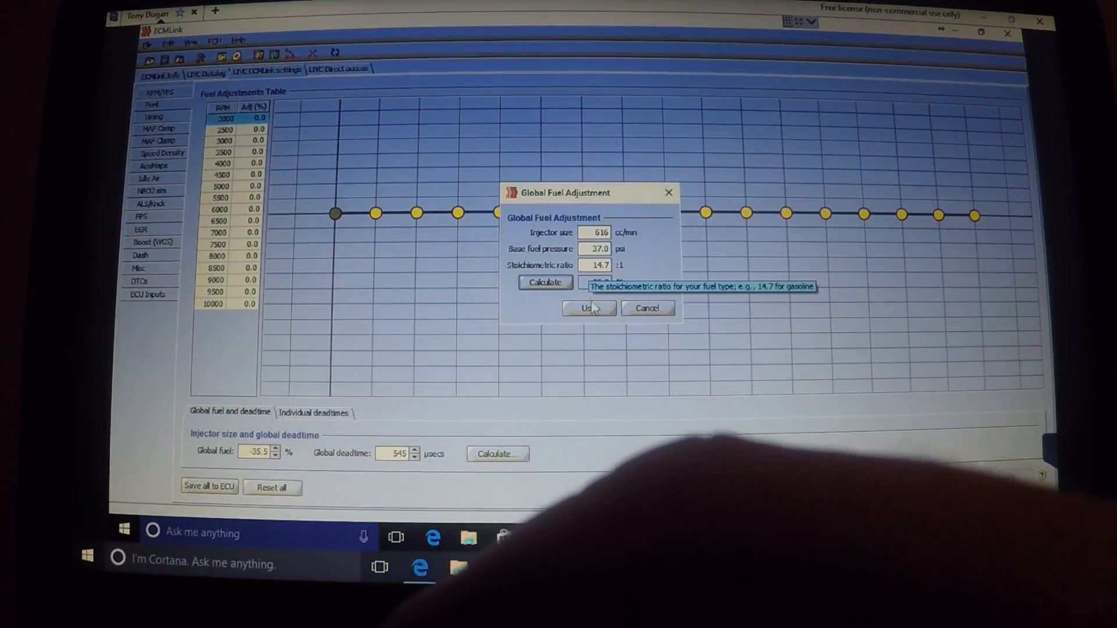
pyautogui.click(544, 282)
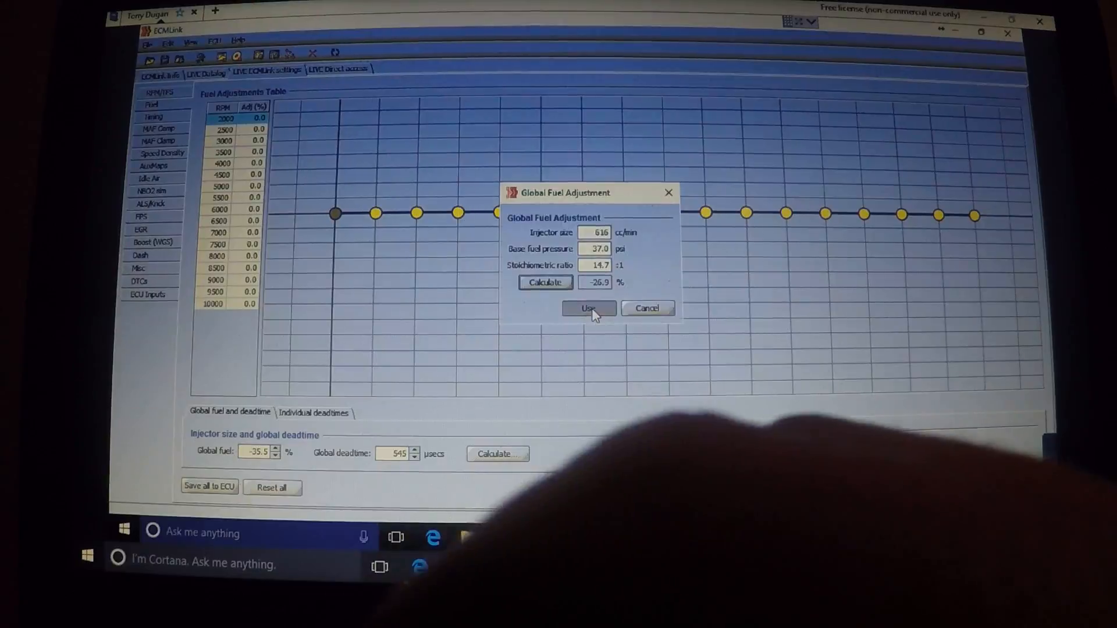
pyautogui.click(589, 309)
pyautogui.write('500')
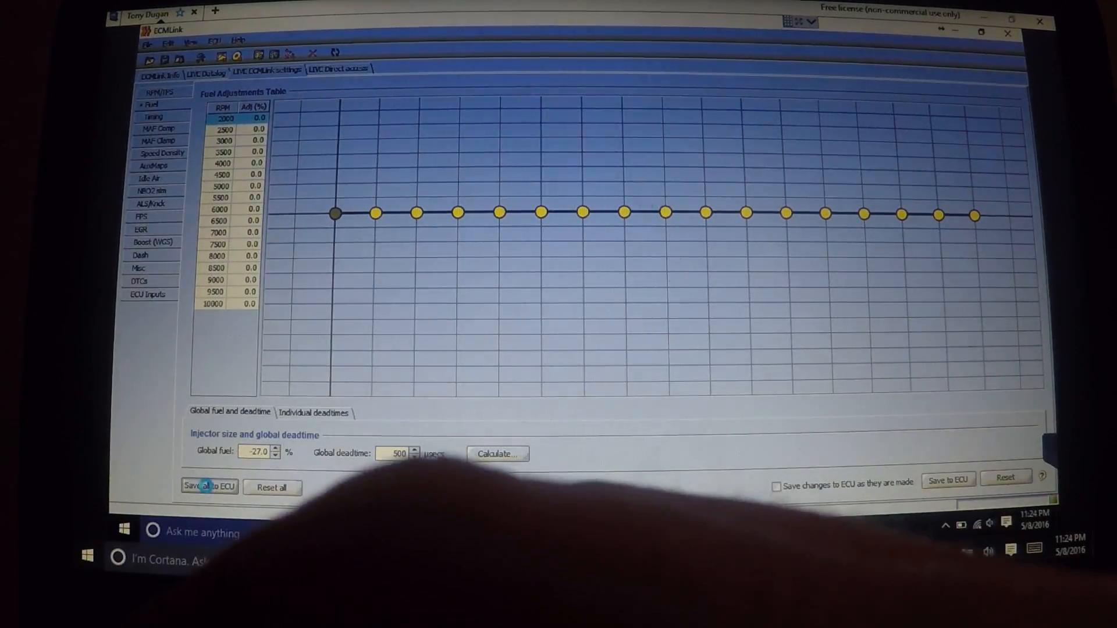
pyautogui.click(209, 486)
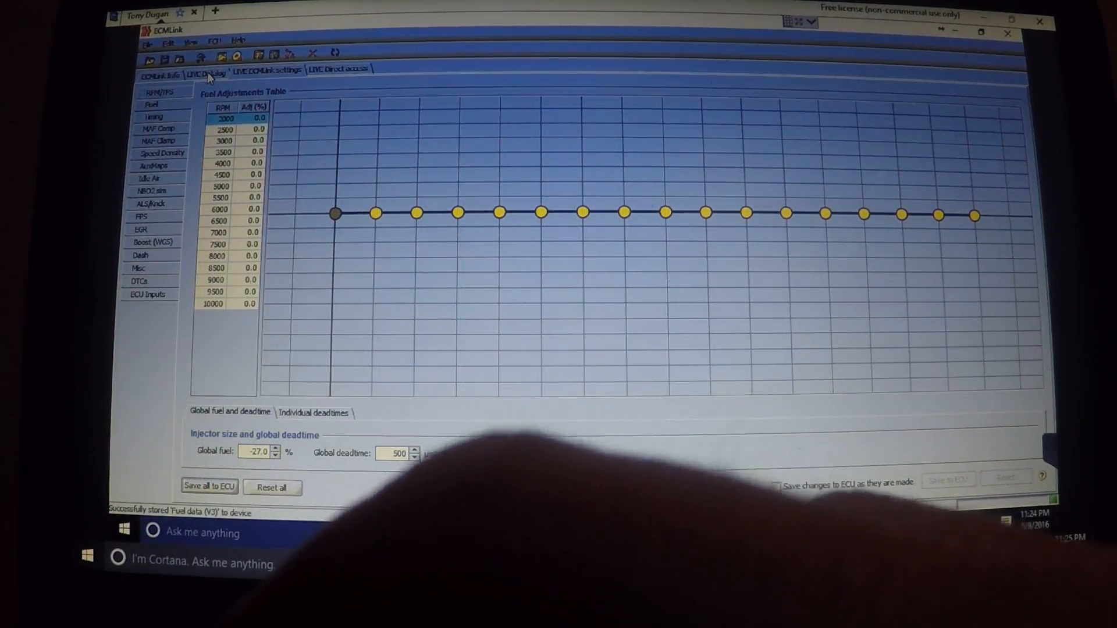
# Step: Lower the global deadtime a step while checking the live datalog before and after
pyautogui.click(205, 72)
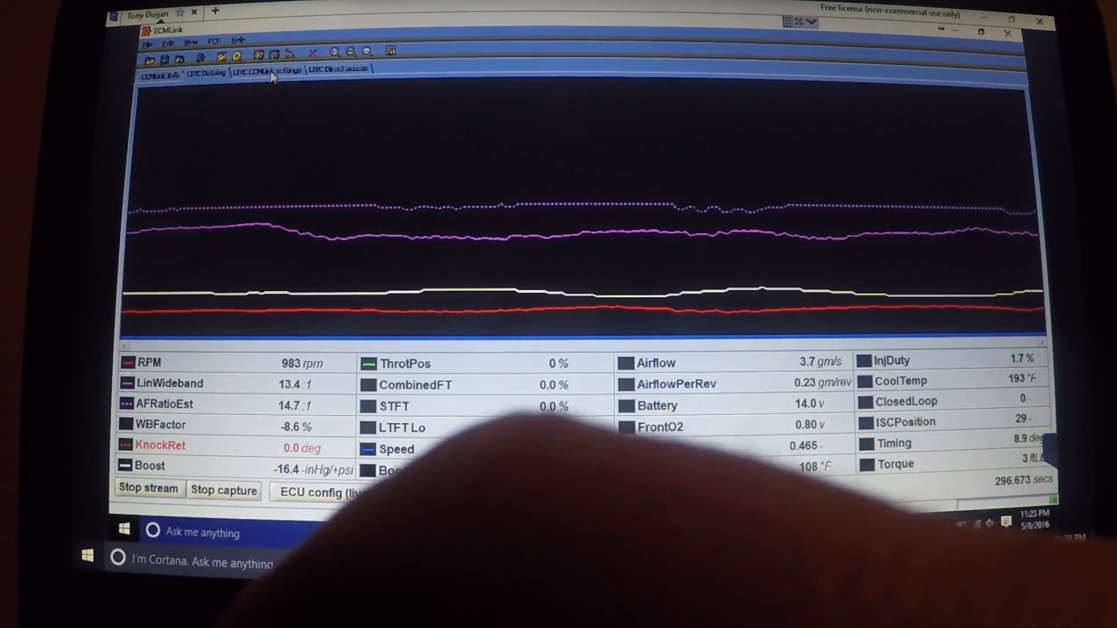
pyautogui.click(271, 71)
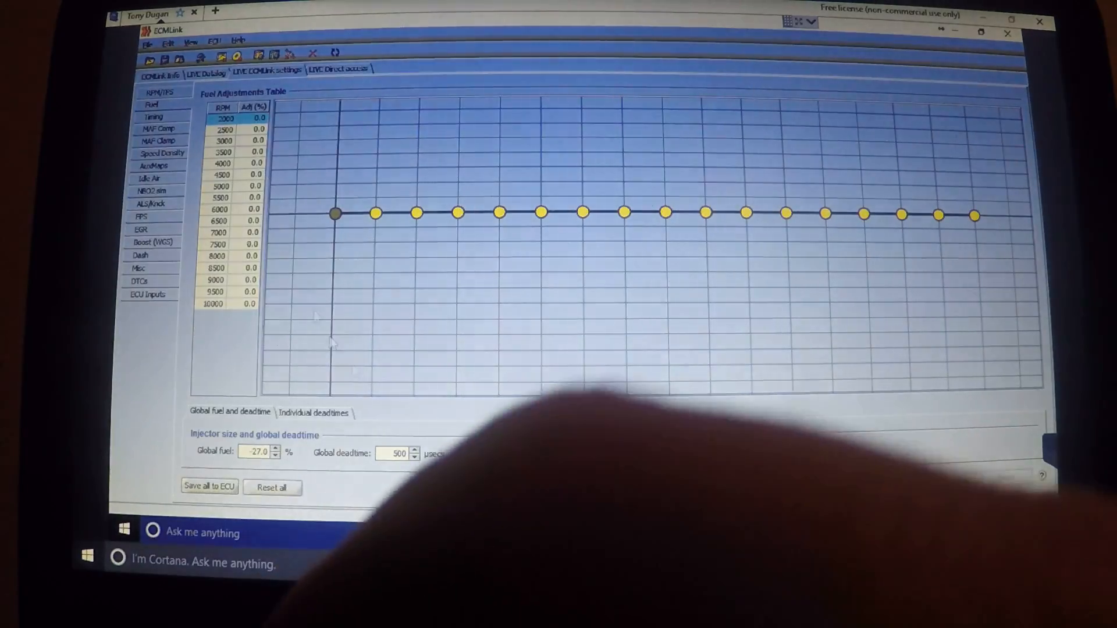
pyautogui.click(418, 456)
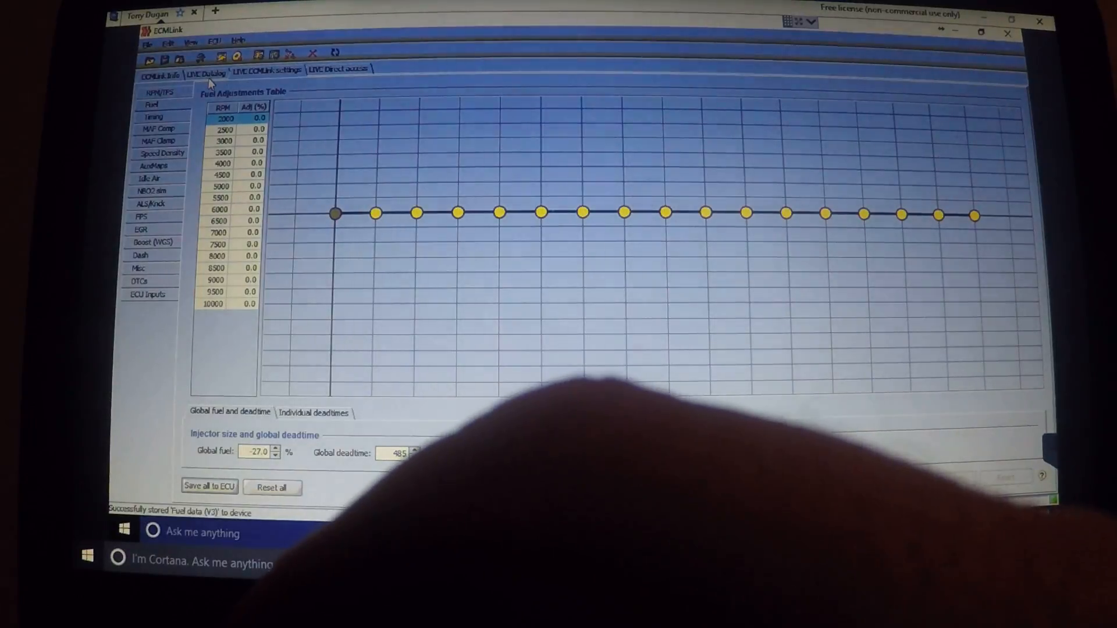
pyautogui.click(207, 72)
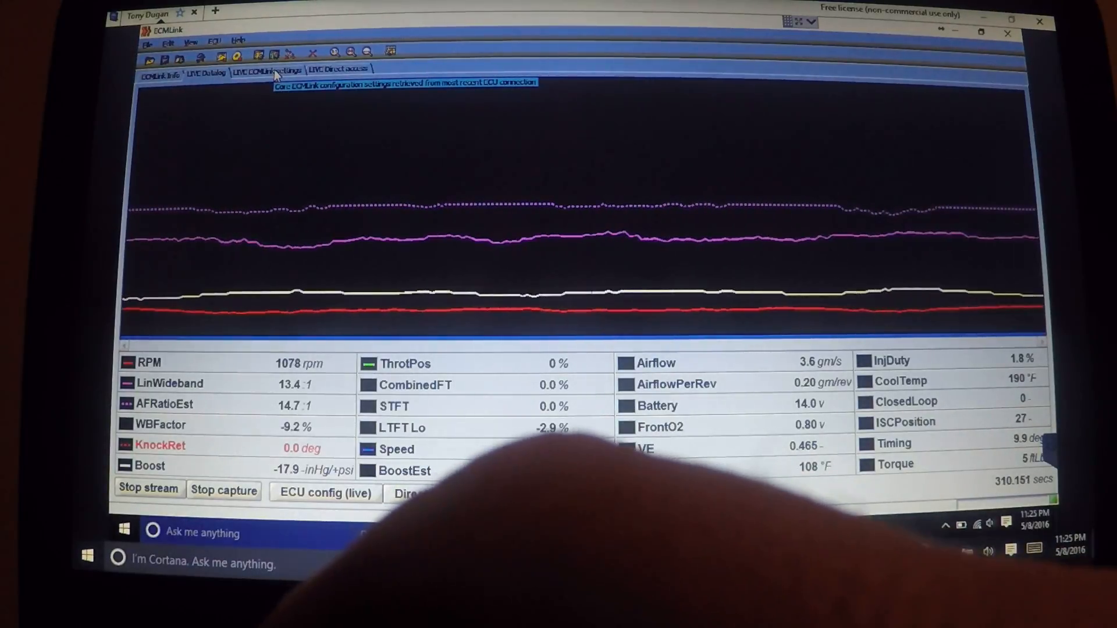
# Step: Bring global deadtime down to 400 µsecs, save all to the ECU, and check the live datalog
pyautogui.click(264, 68)
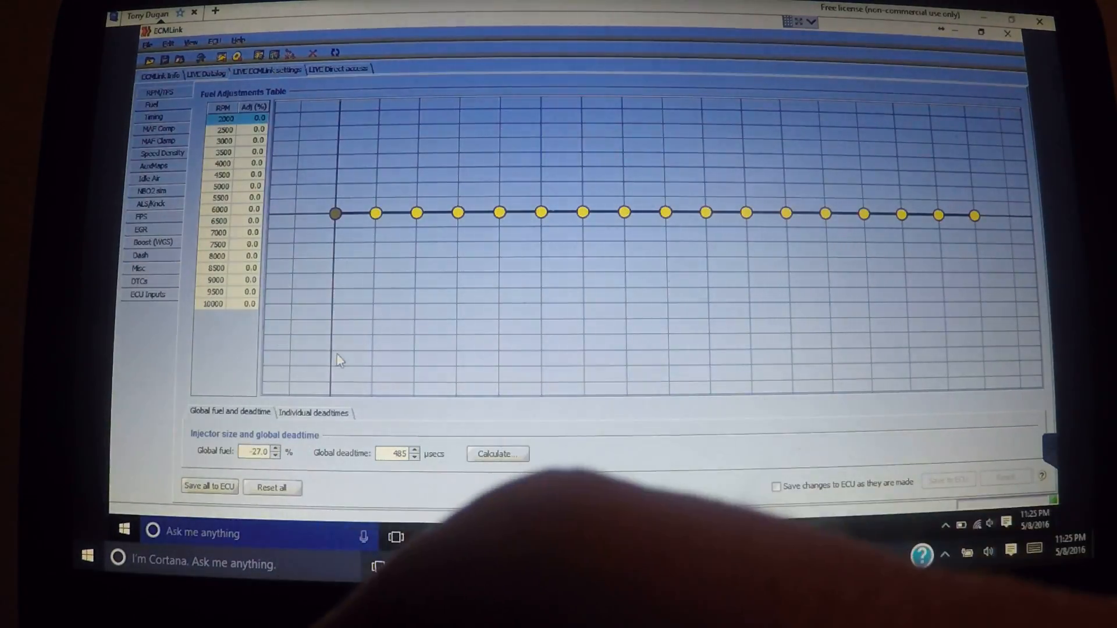
pyautogui.click(415, 457)
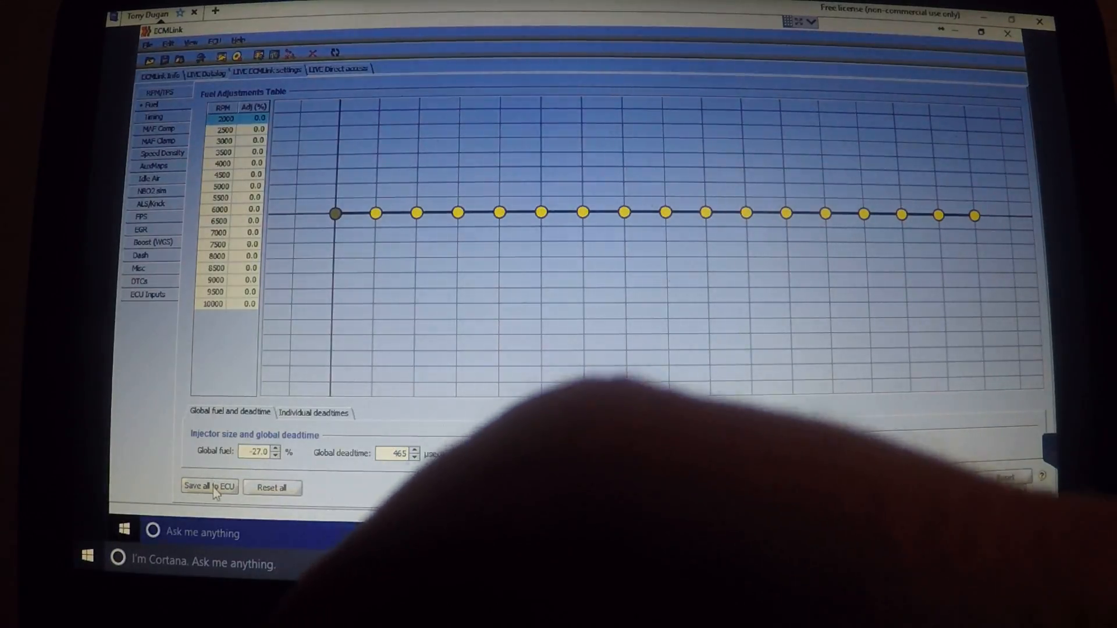
pyautogui.click(208, 488)
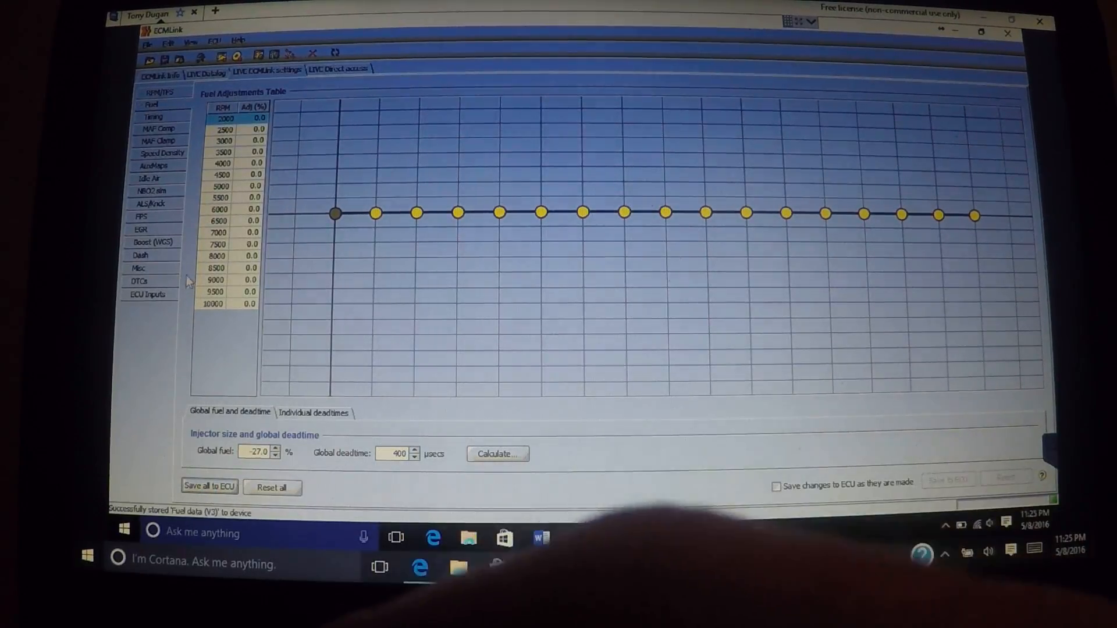
pyautogui.click(208, 72)
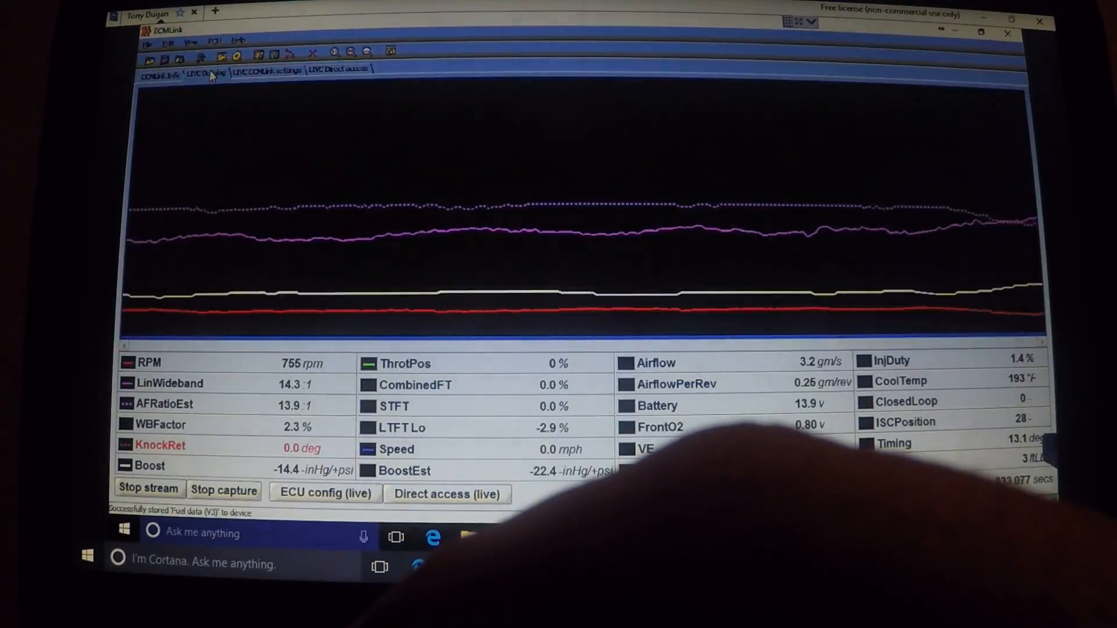